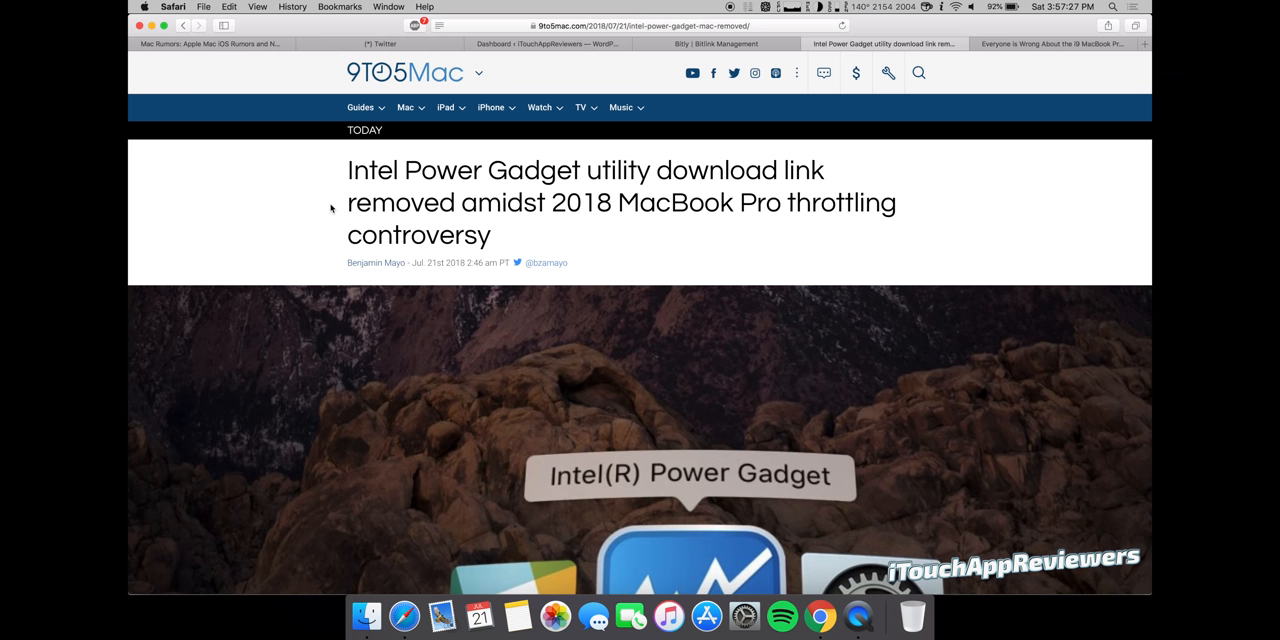
pyautogui.moveTo(770, 194)
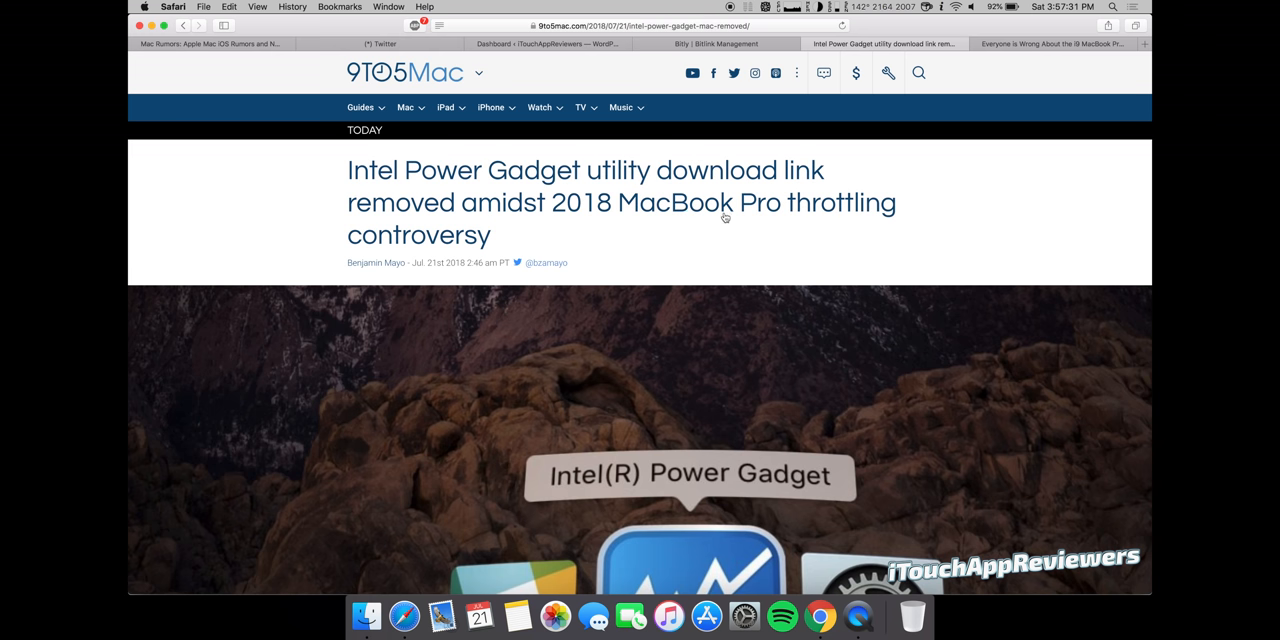
pyautogui.moveTo(524, 326)
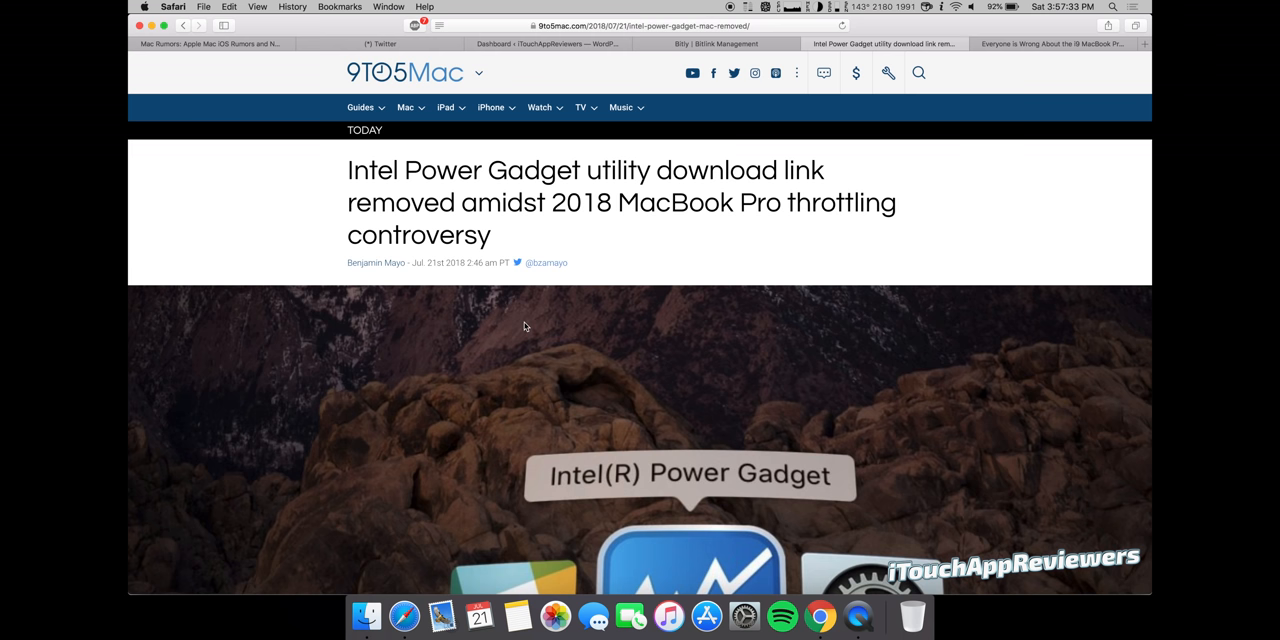
pyautogui.moveTo(995, 71)
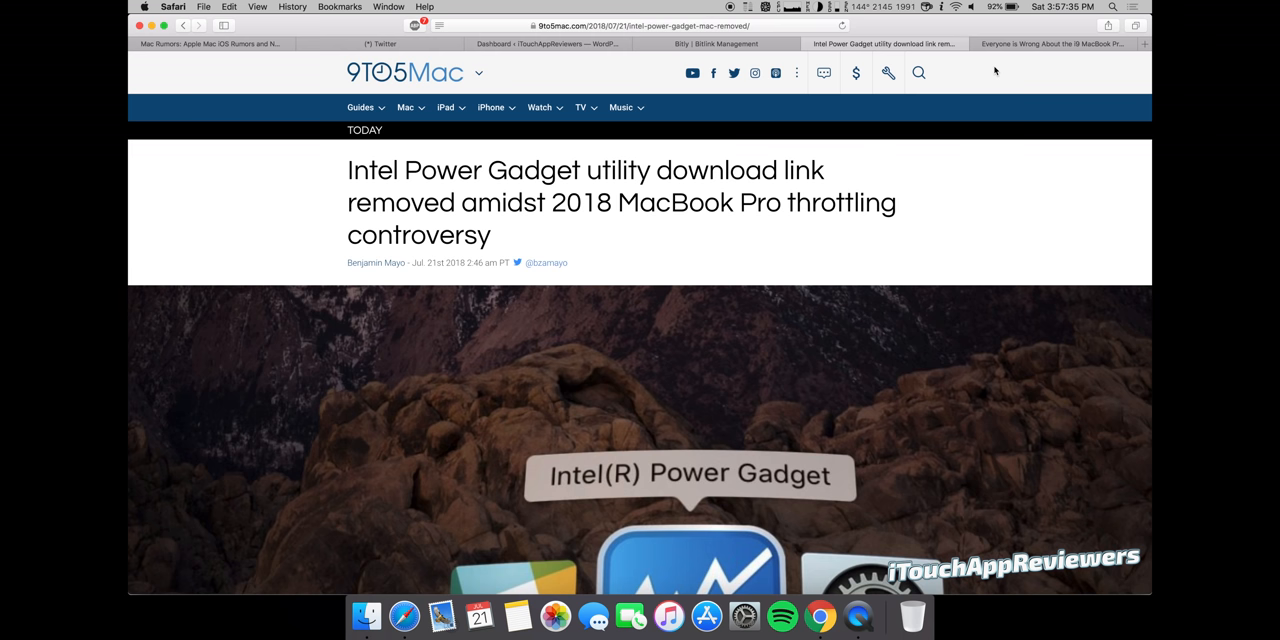
# Scroll the 9to5Mac article down to the paragraph about the 'conspicuously removed' download link.
pyautogui.scroll(-3)
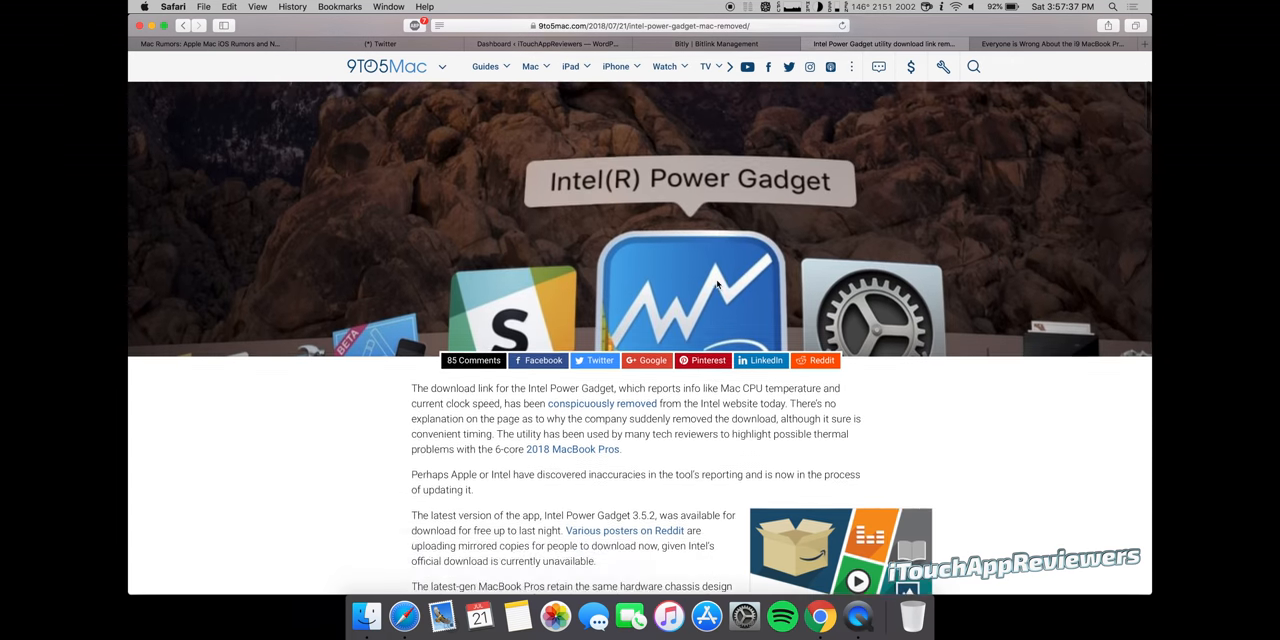
pyautogui.scroll(-3)
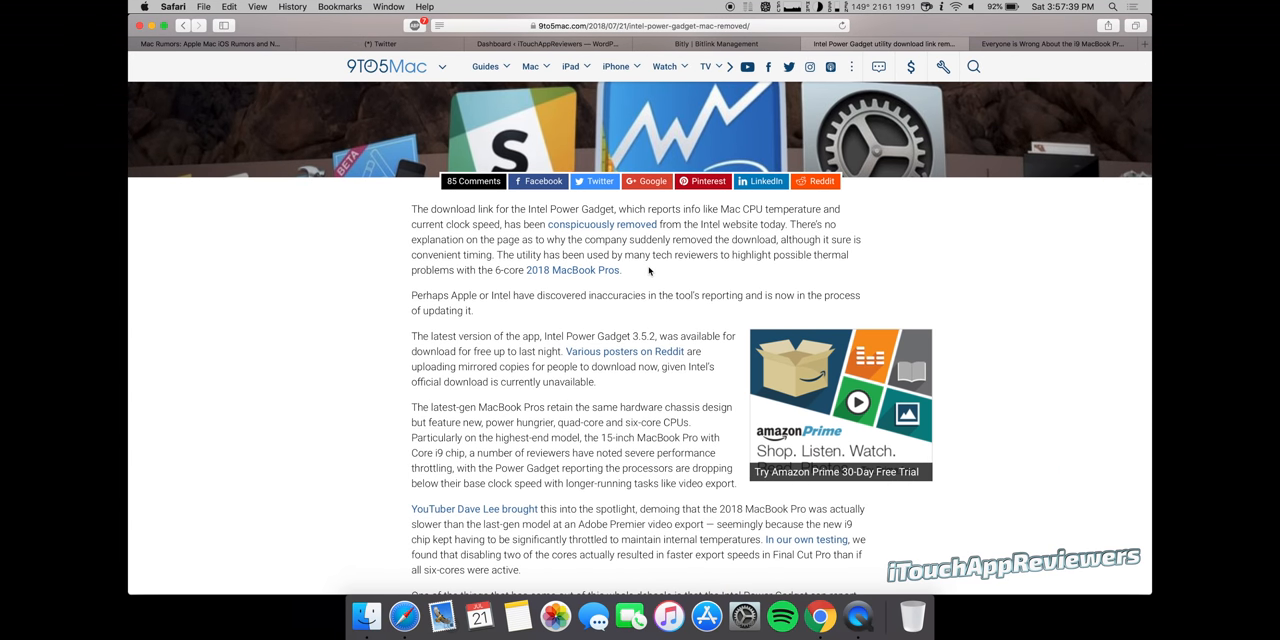
pyautogui.click(877, 615)
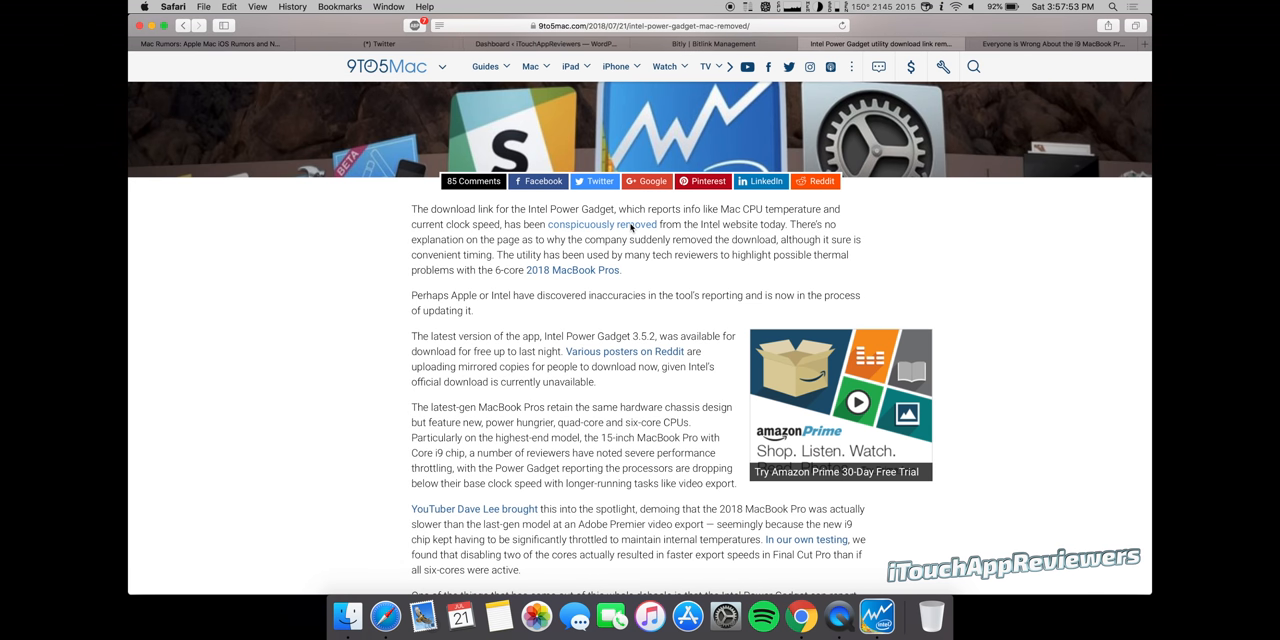
# Follow the 'conspicuously removed' link to Intel's Power Gadget download page.
pyautogui.click(602, 224)
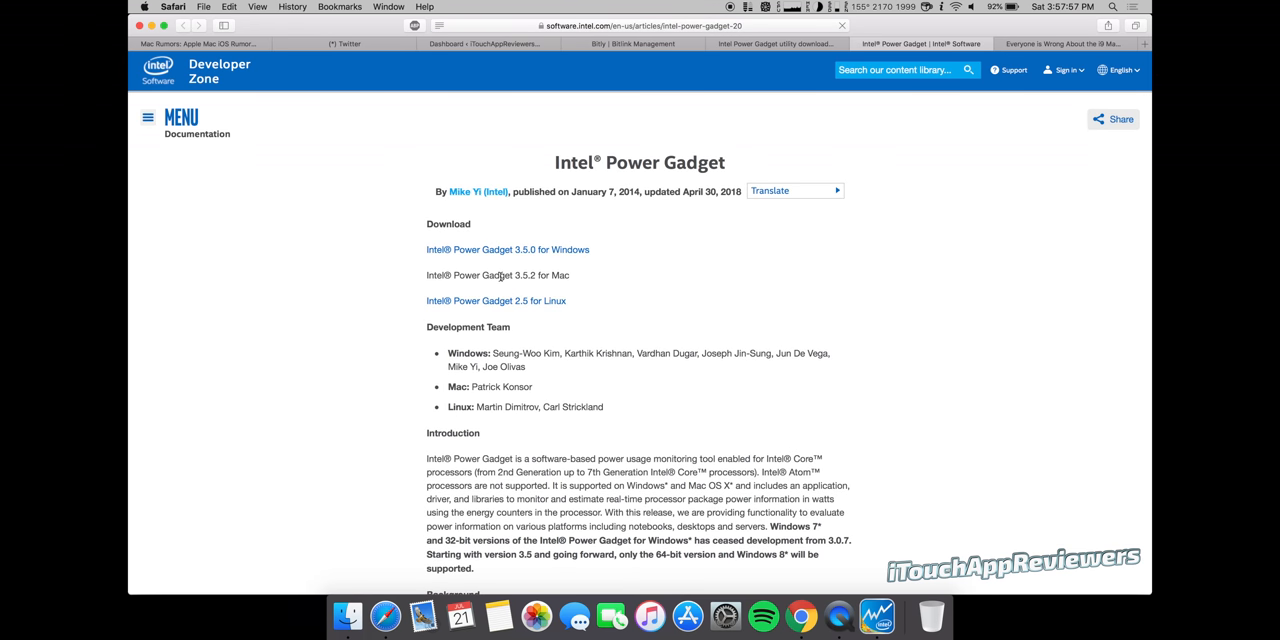
pyautogui.moveTo(615, 290)
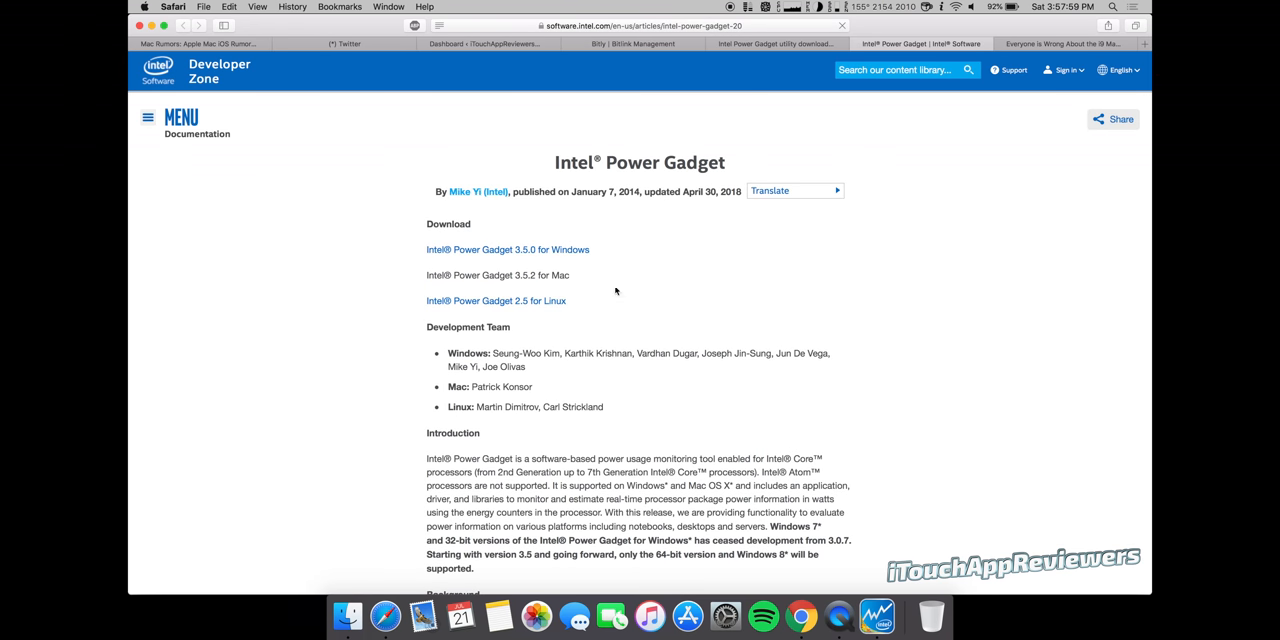
pyautogui.moveTo(775, 64)
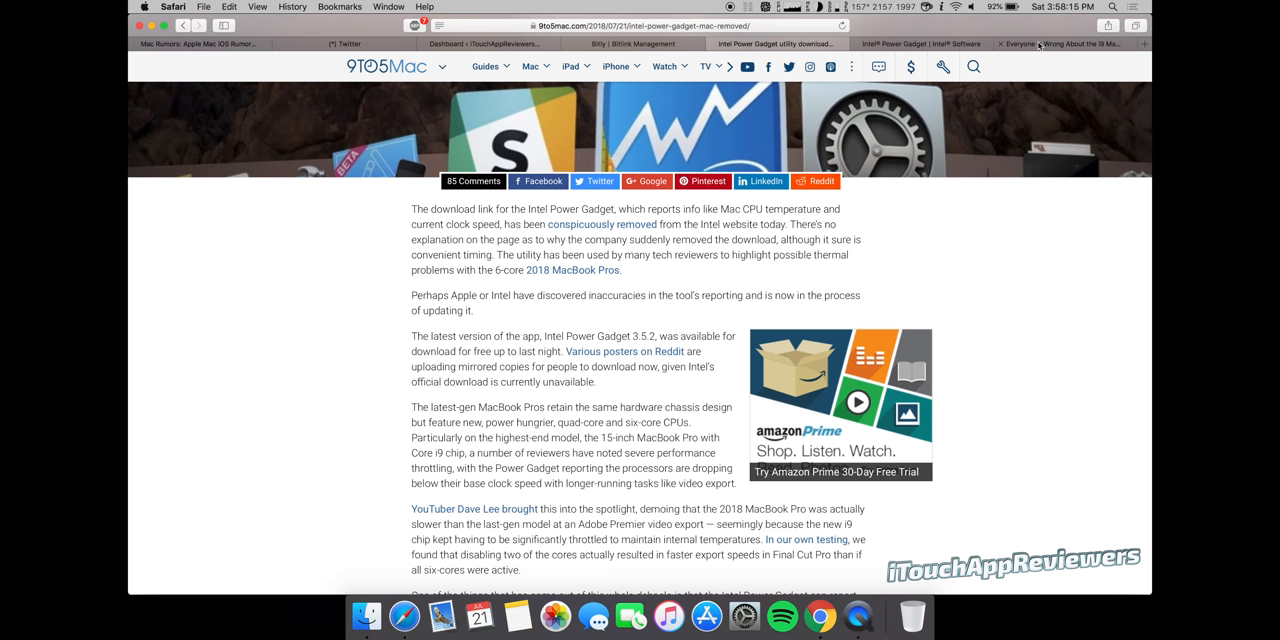
# Switch to the YouTube tab playing 'Everyone is Wrong About the i9 MacBook Pro (2018)'.
pyautogui.click(1060, 43)
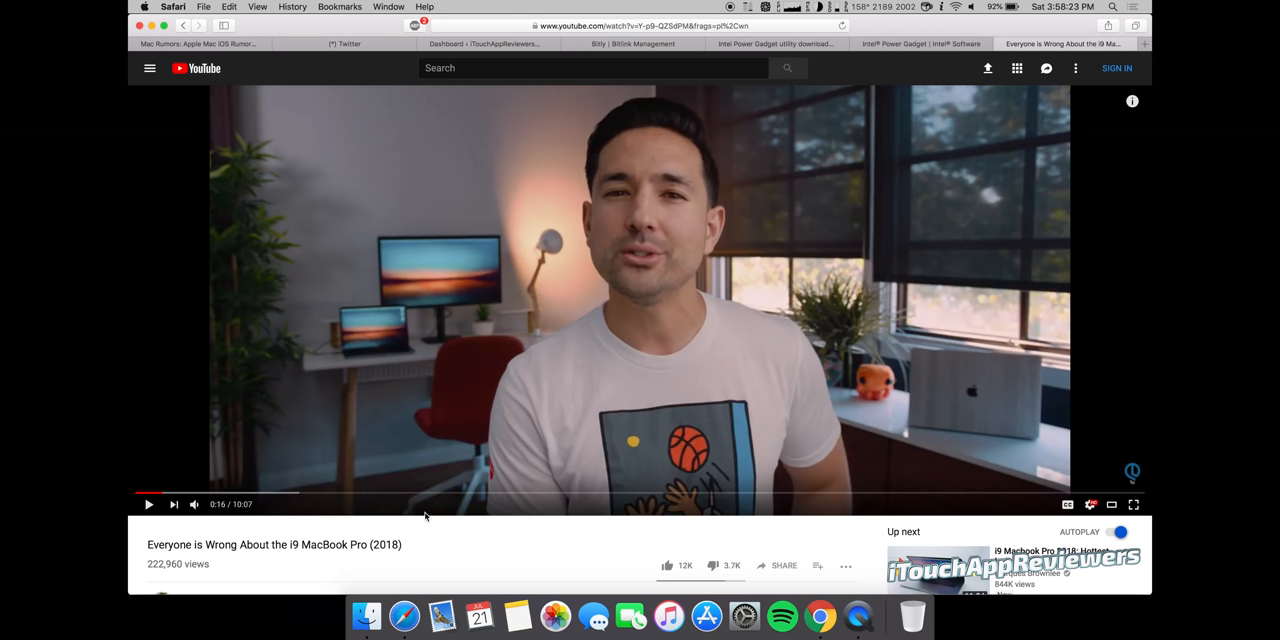
pyautogui.moveTo(382, 537)
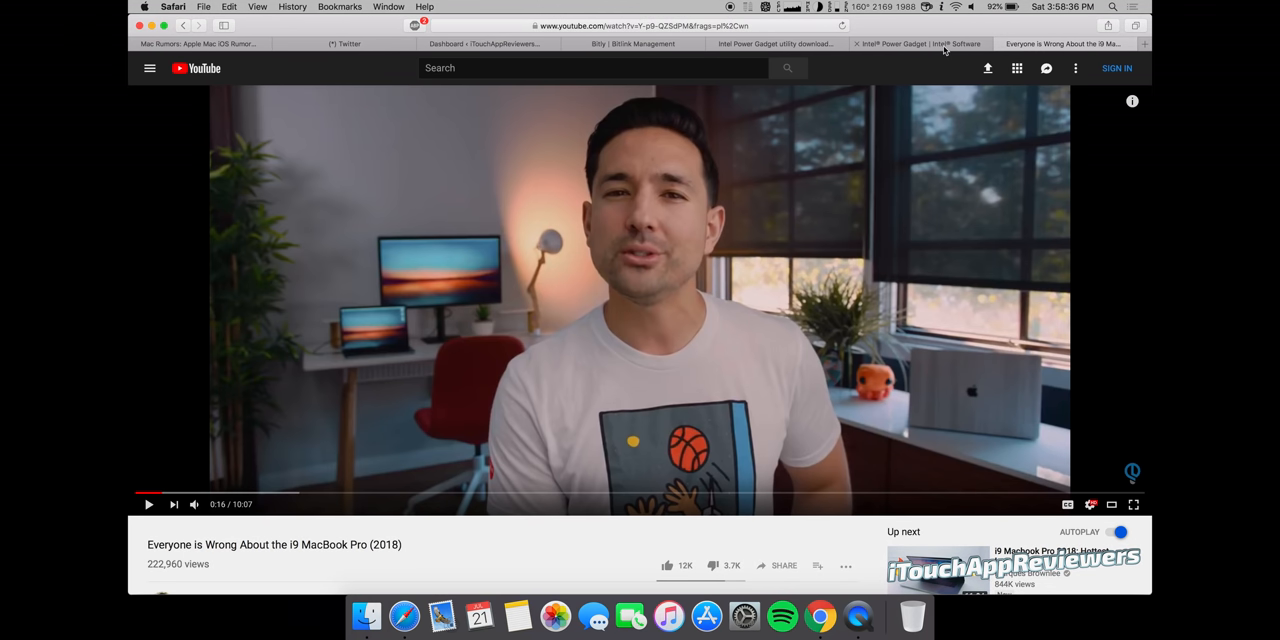
# Switch to the 'Intel Power Gadget | Intel Software' tab showing the unlinked Mac 3.5.2 entry.
pyautogui.click(920, 43)
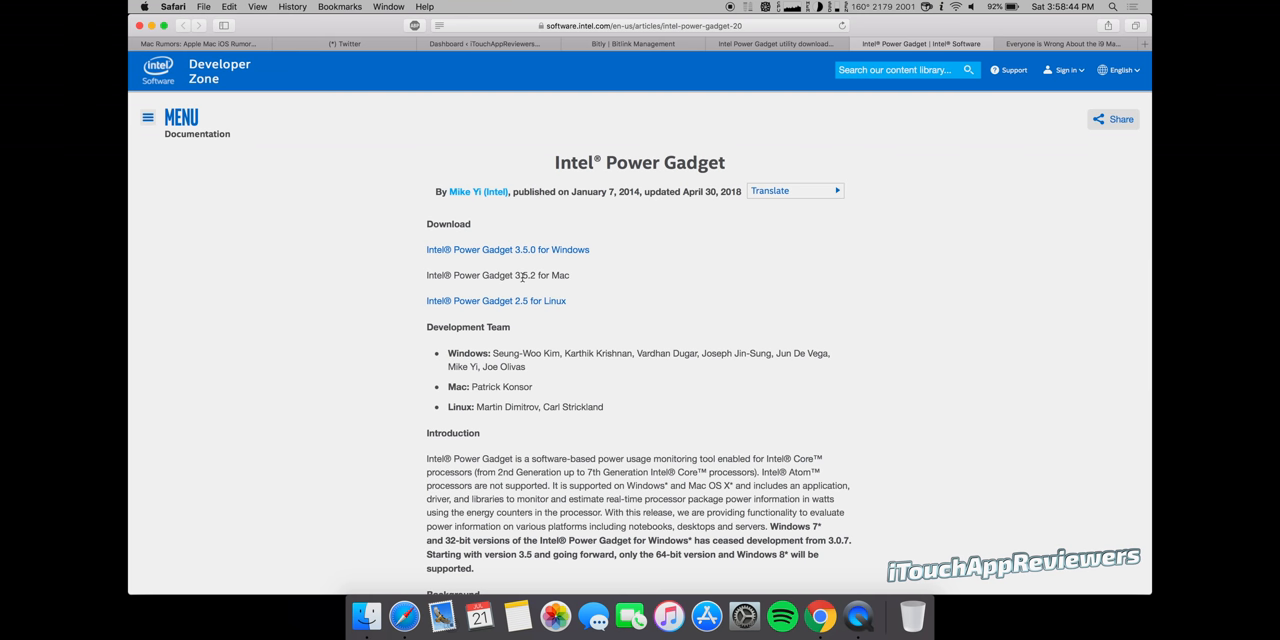
pyautogui.moveTo(594, 219)
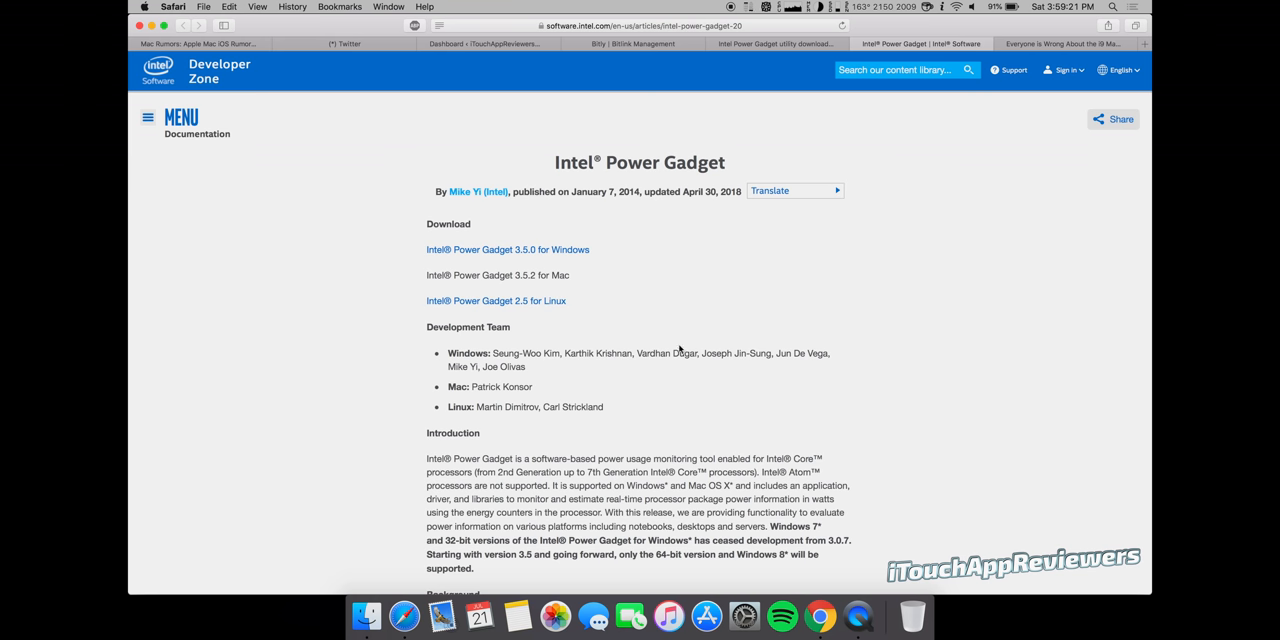
pyautogui.moveTo(675, 248)
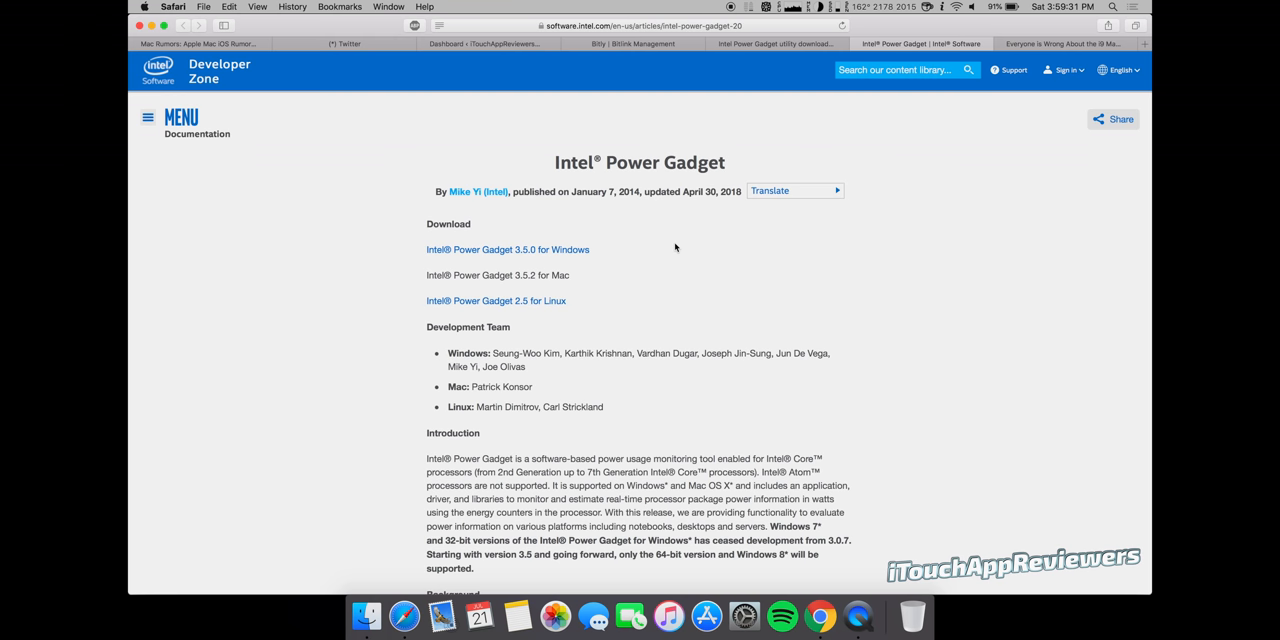
pyautogui.moveTo(492, 292)
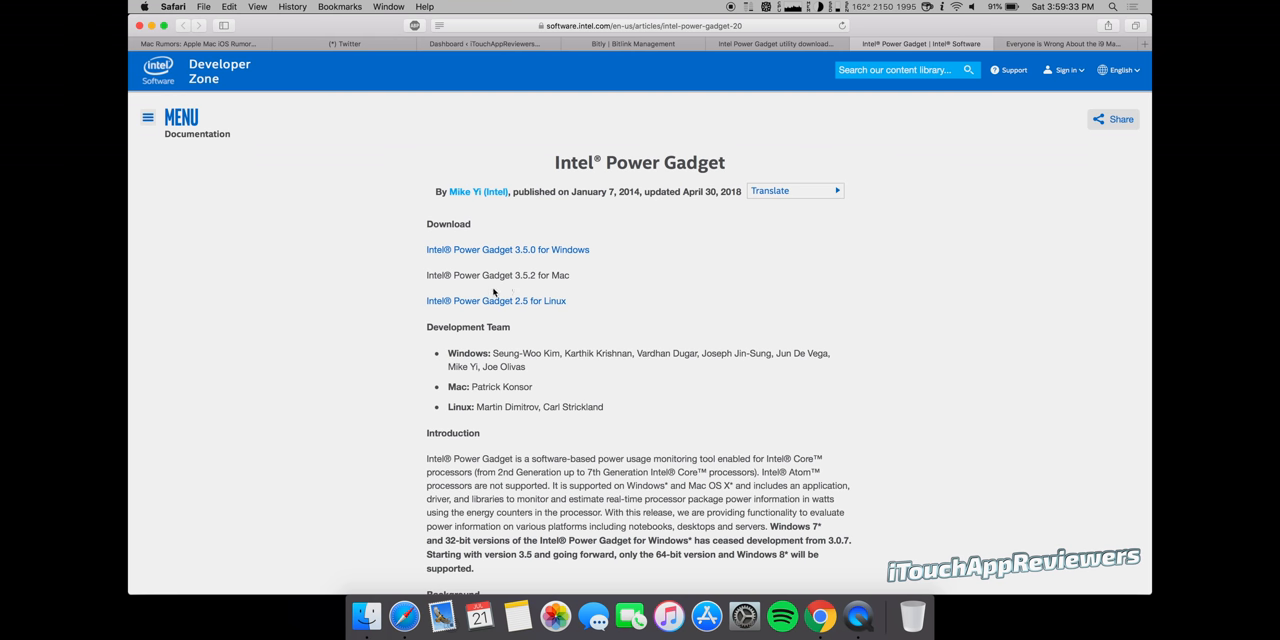
pyautogui.moveTo(625, 293)
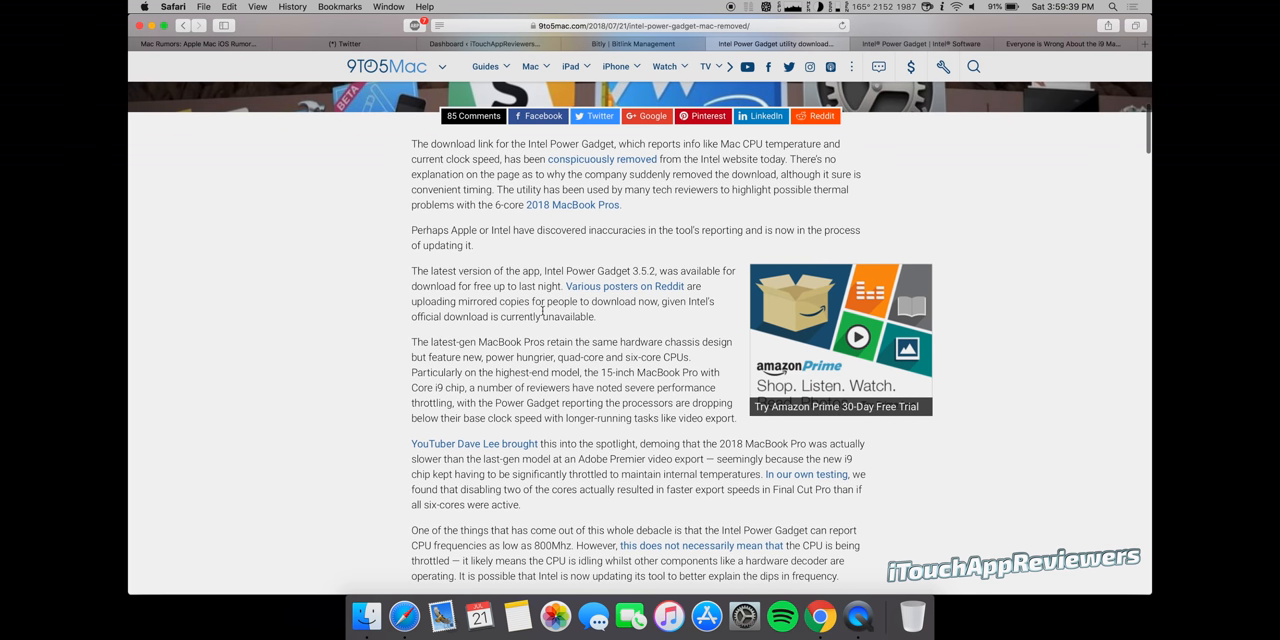
pyautogui.moveTo(640, 300)
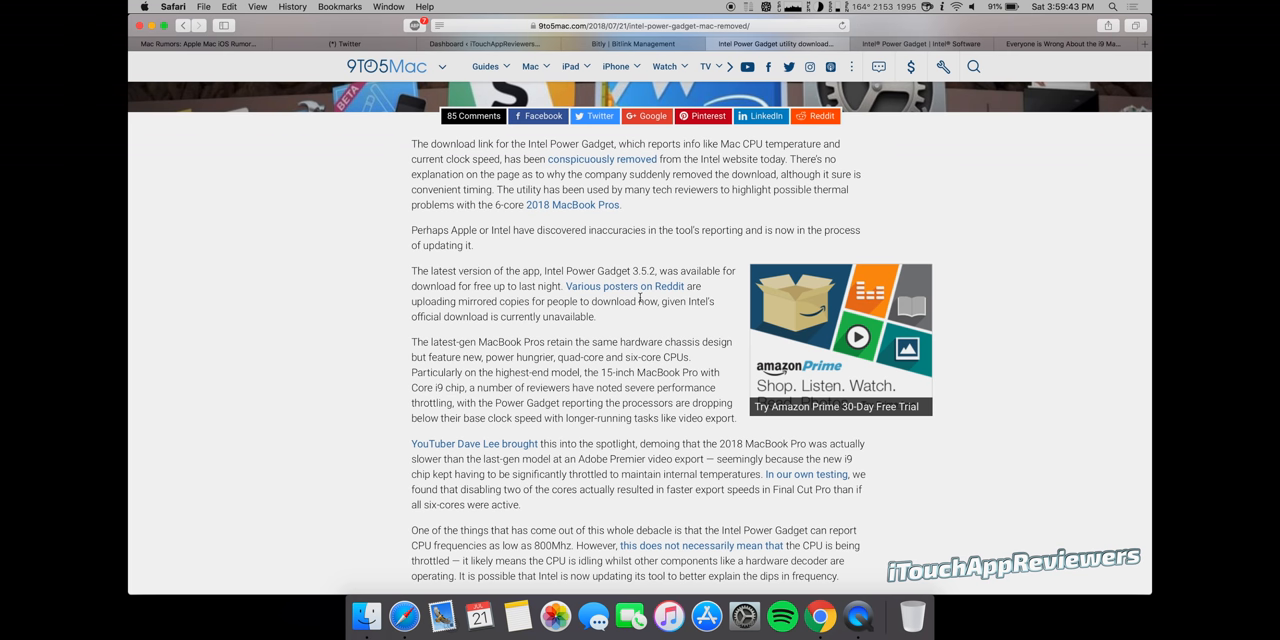
pyautogui.moveTo(722, 204)
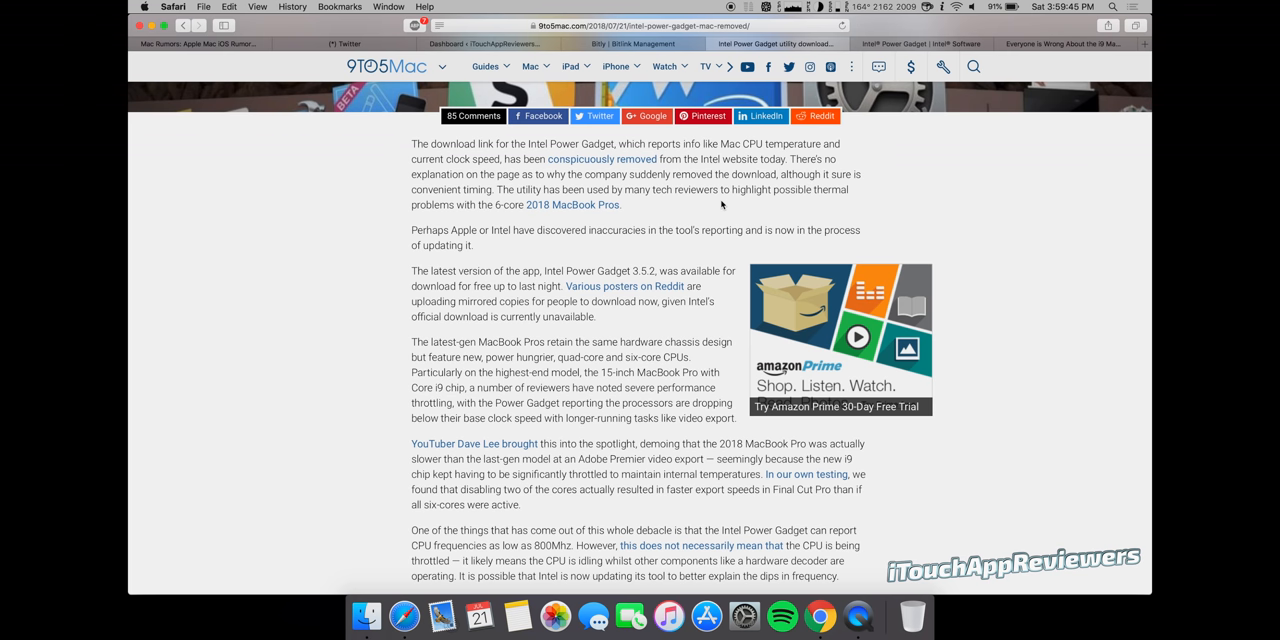
# Scroll the article to the mirrored Reddit copies paragraph, then return to Intel's Power Gadget tab.
pyautogui.scroll(-3)
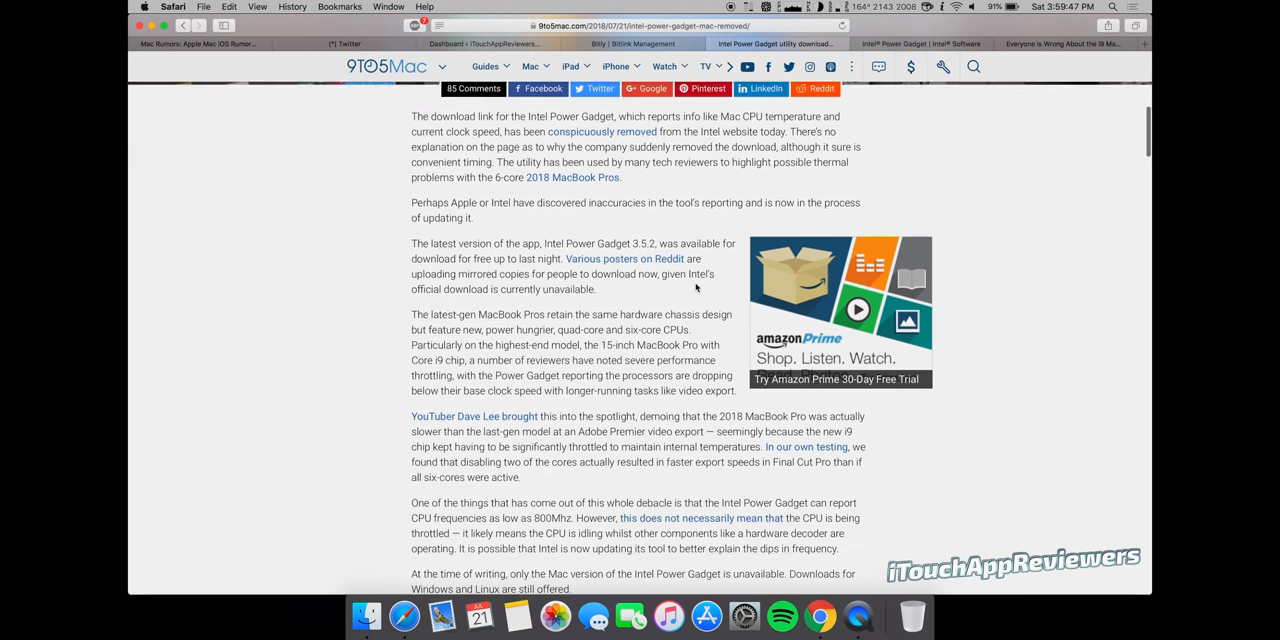
pyautogui.click(916, 43)
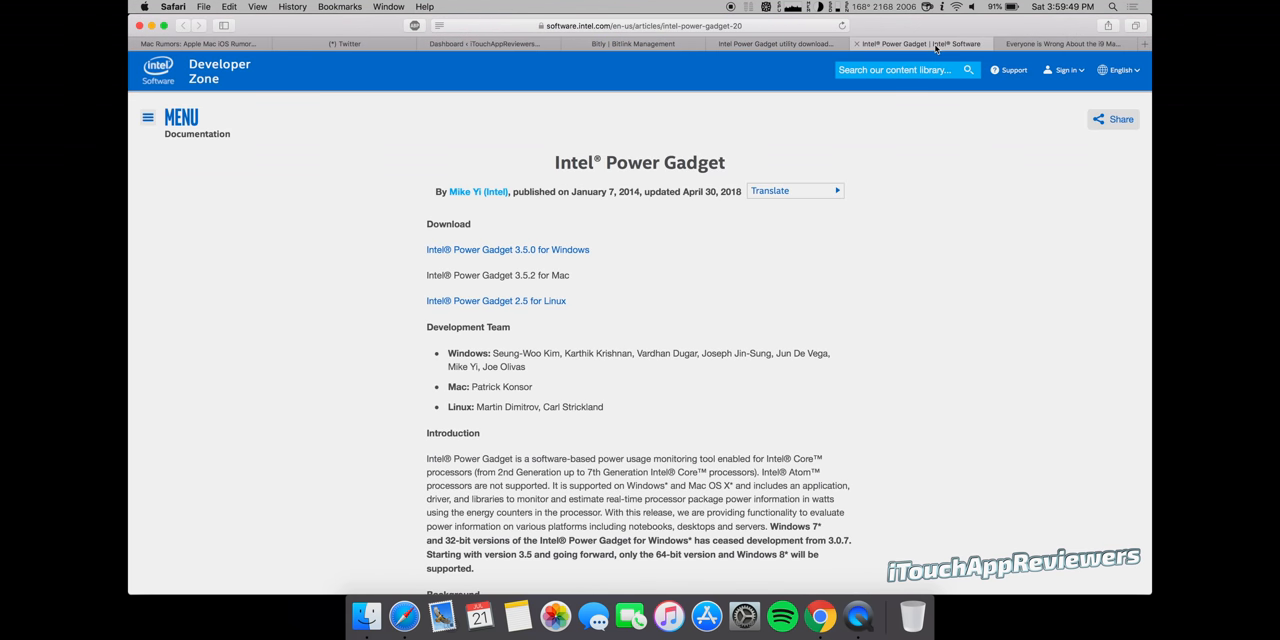
pyautogui.moveTo(639, 274)
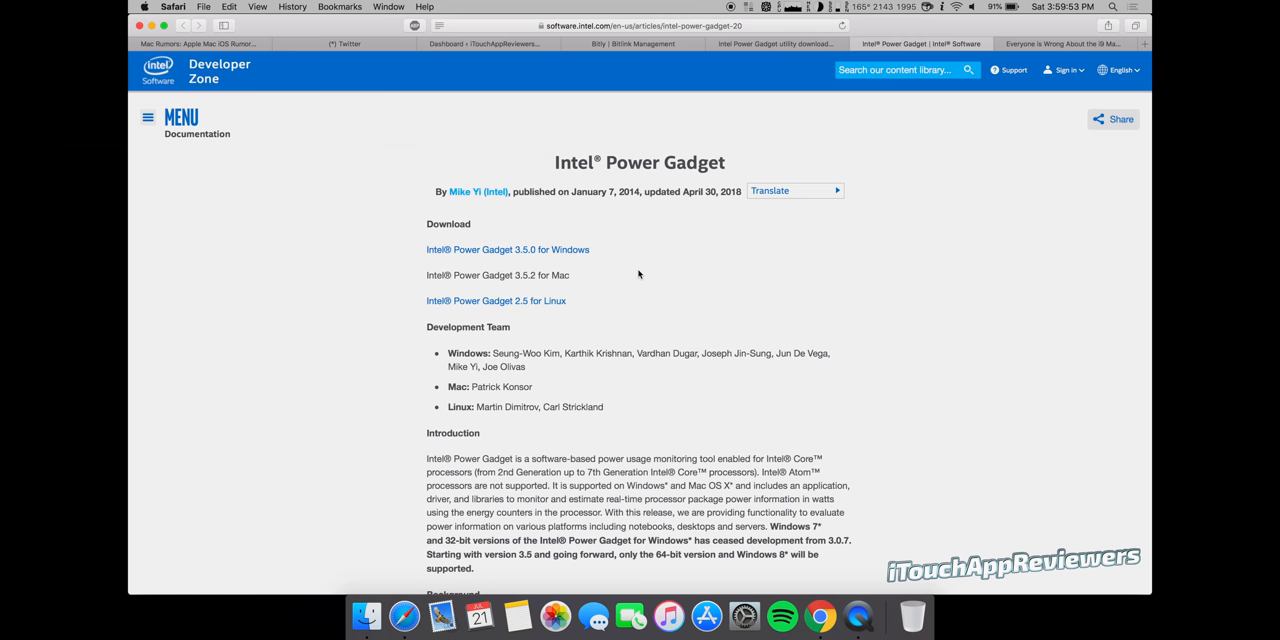
pyautogui.moveTo(579, 287)
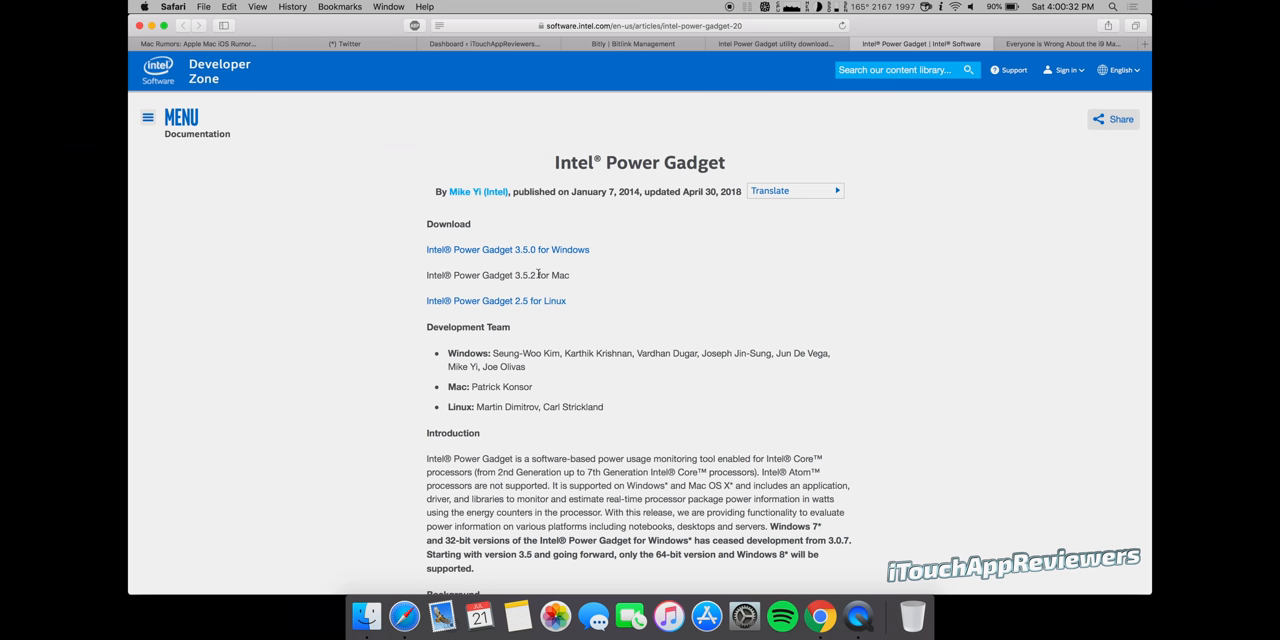
pyautogui.moveTo(540, 275)
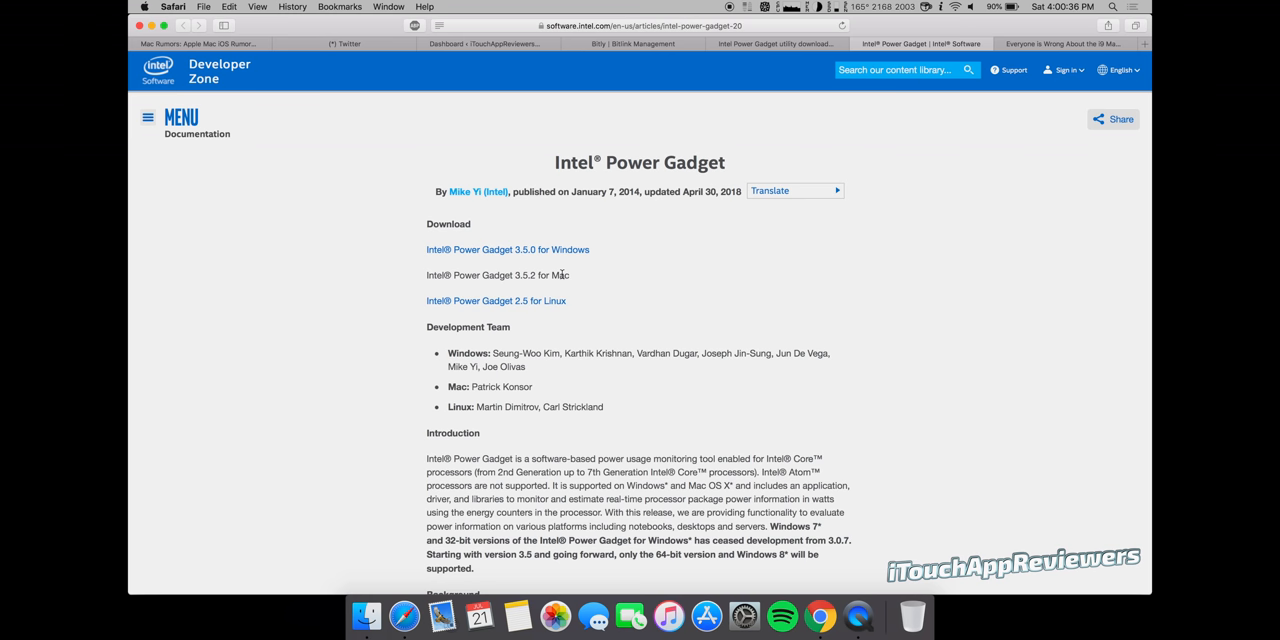
pyautogui.moveTo(602, 308)
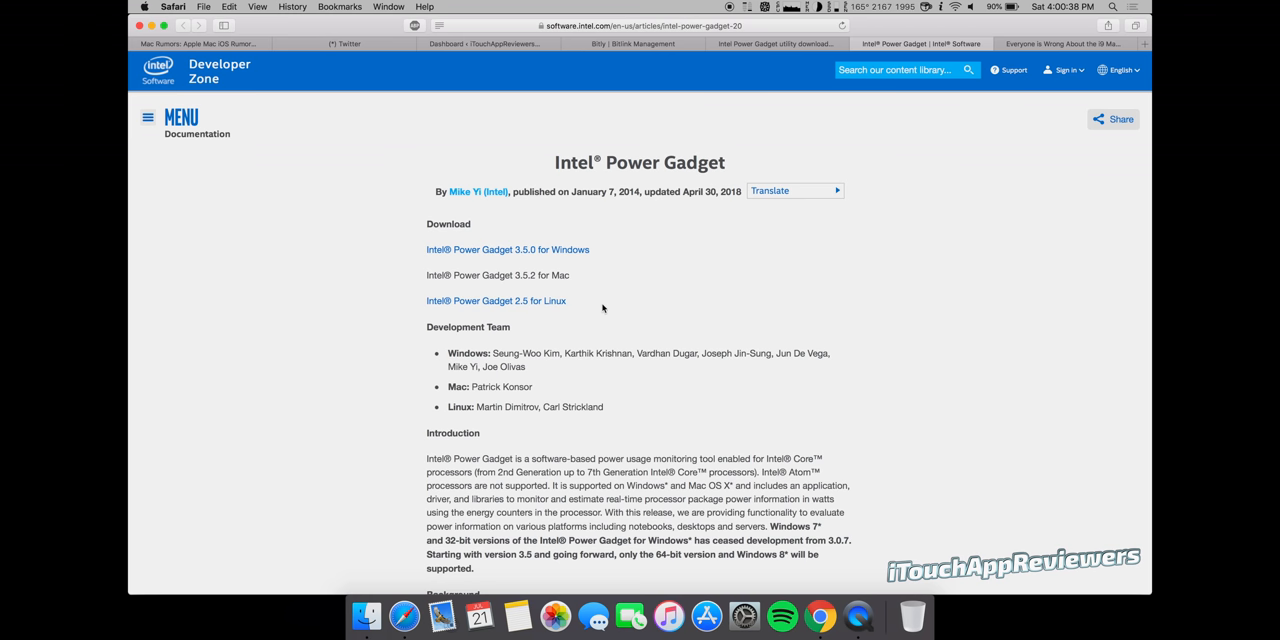
pyautogui.moveTo(637, 388)
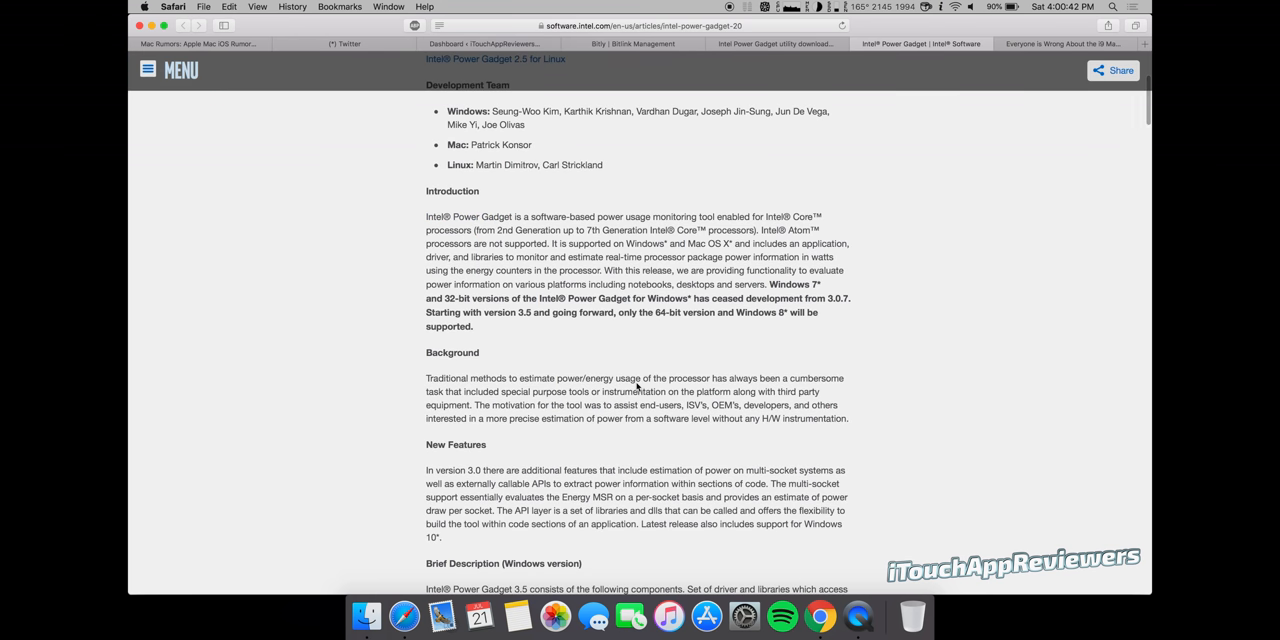
pyautogui.scroll(-3)
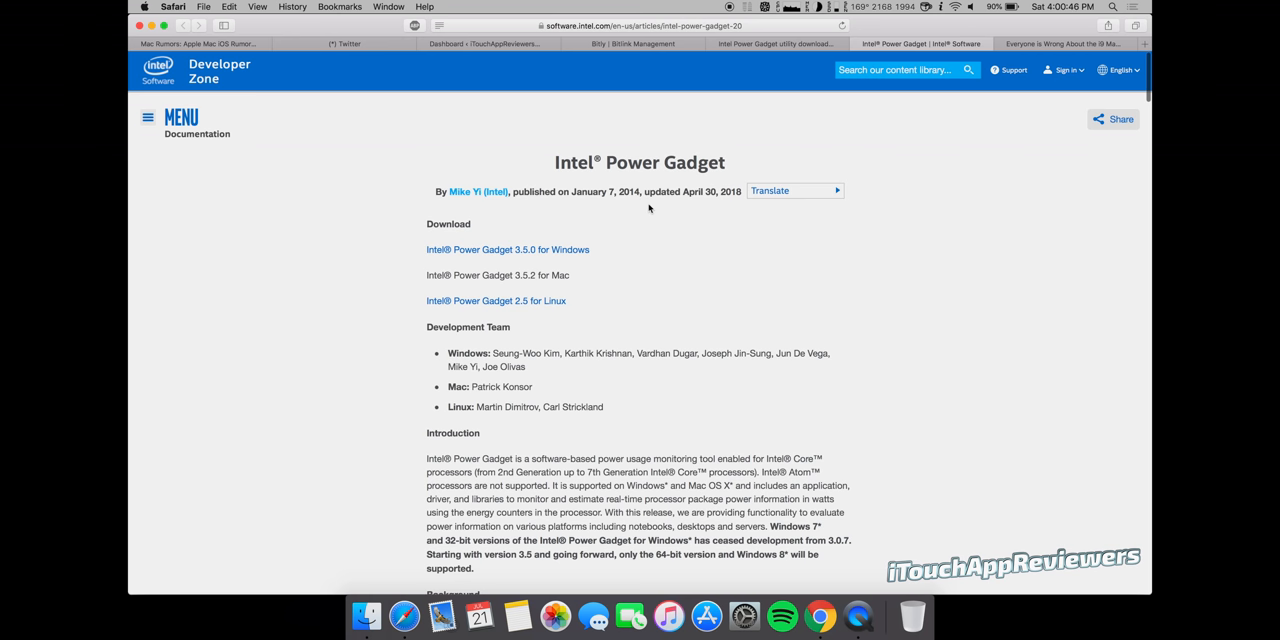
pyautogui.moveTo(552, 273)
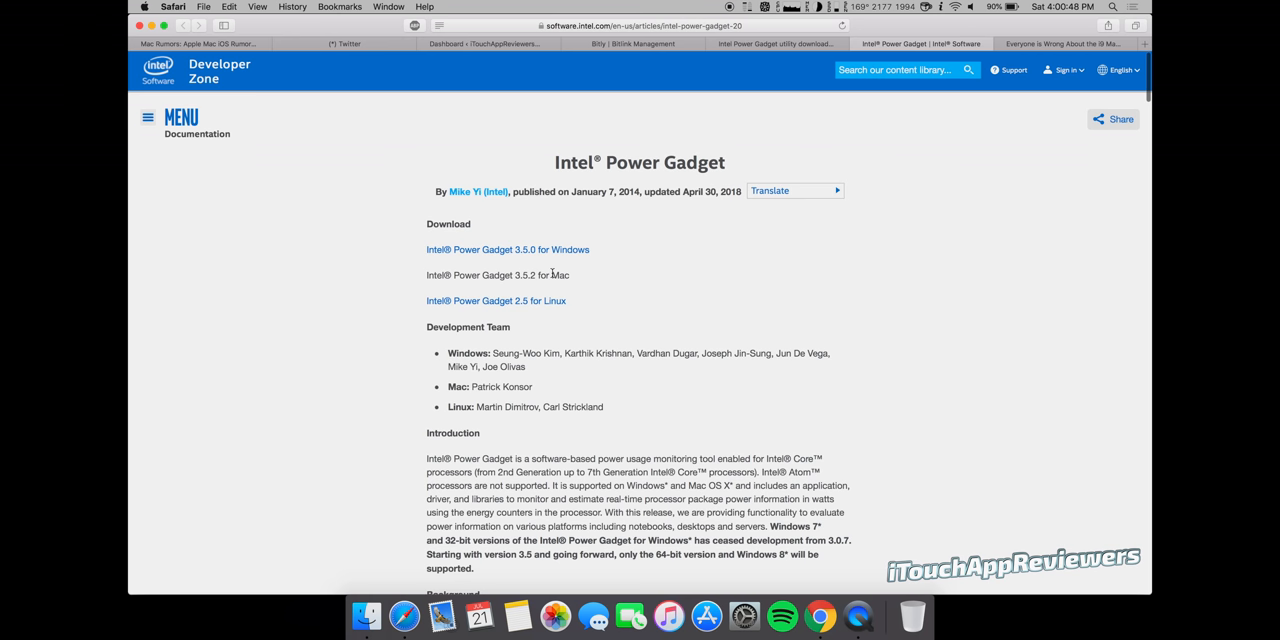
pyautogui.scroll(-3)
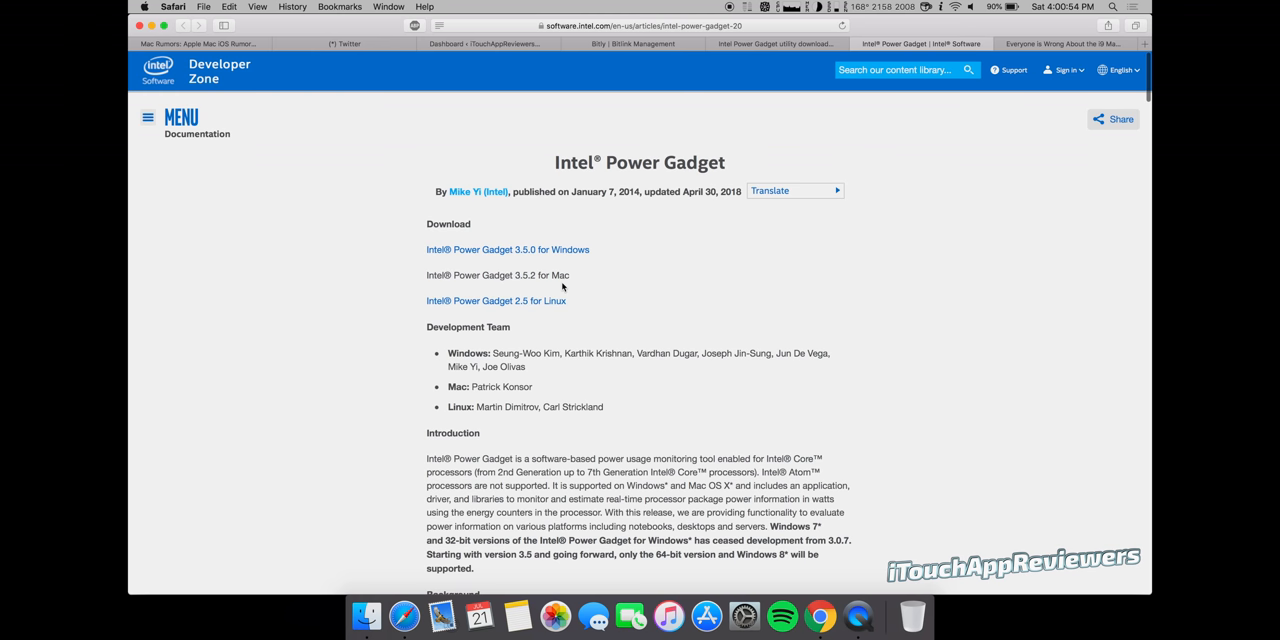
pyautogui.moveTo(700, 320)
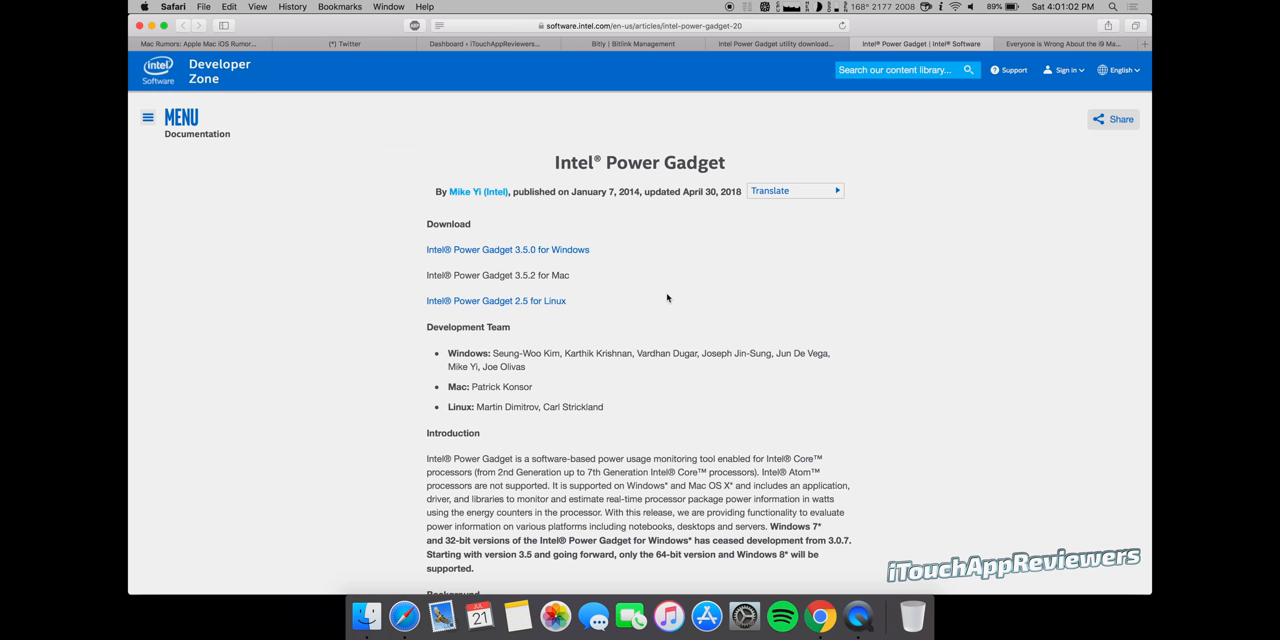
pyautogui.doubleClick(525, 275)
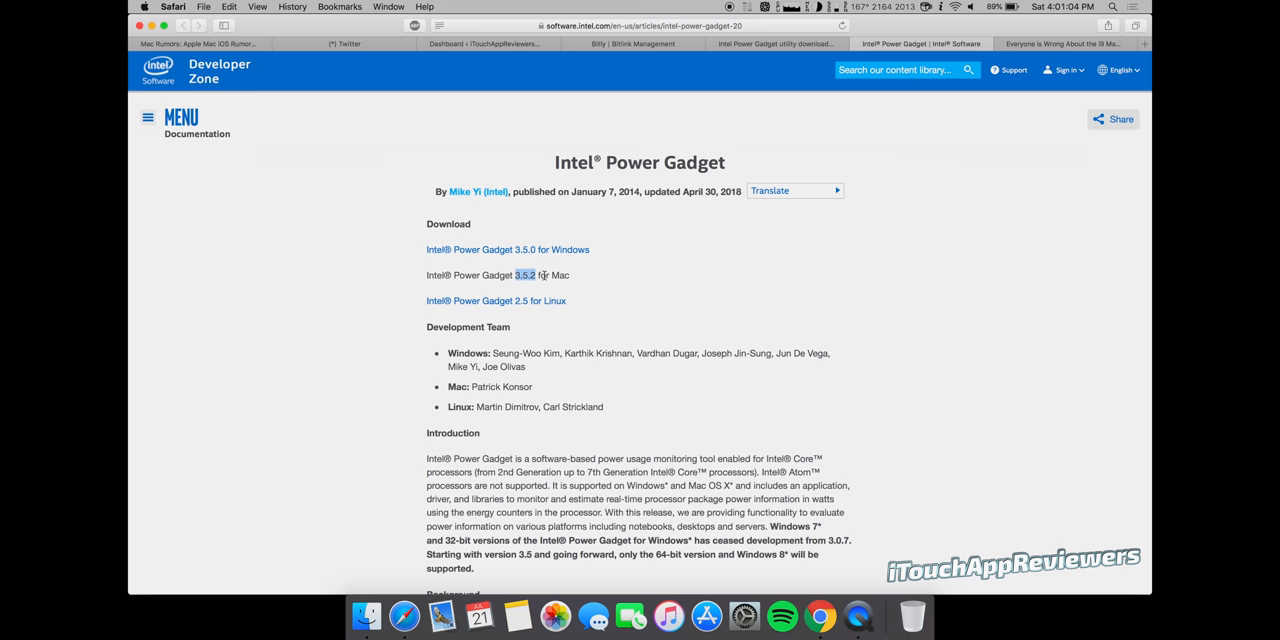
pyautogui.click(649, 281)
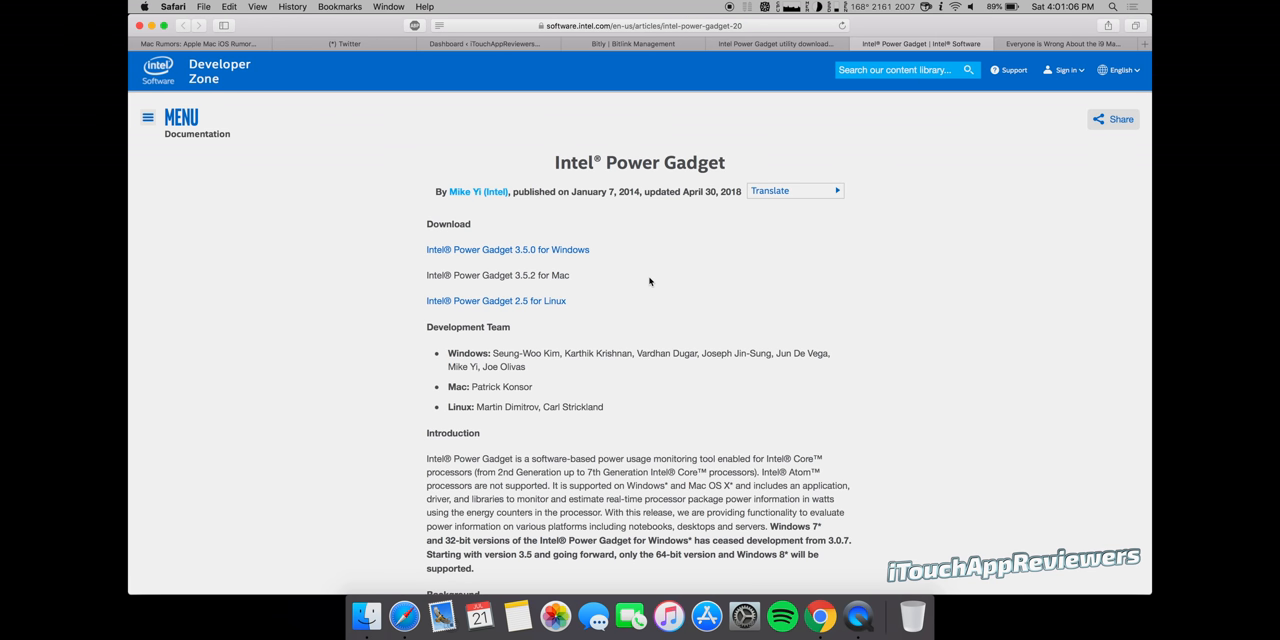
pyautogui.moveTo(598, 285)
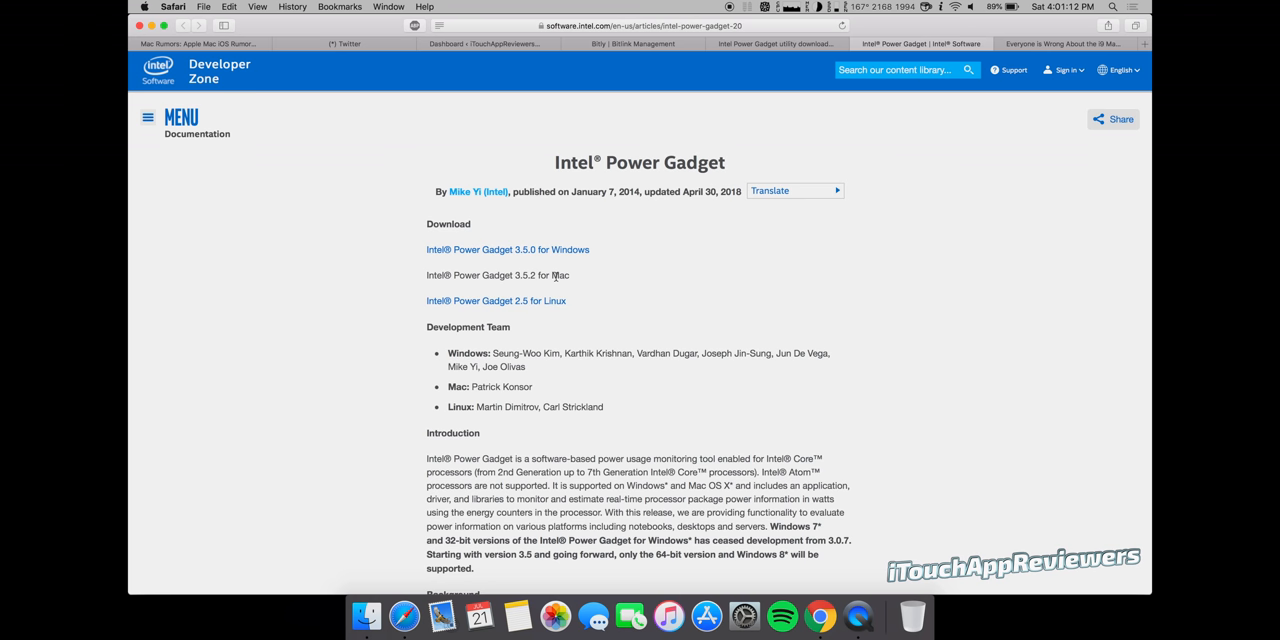
pyautogui.moveTo(576, 275)
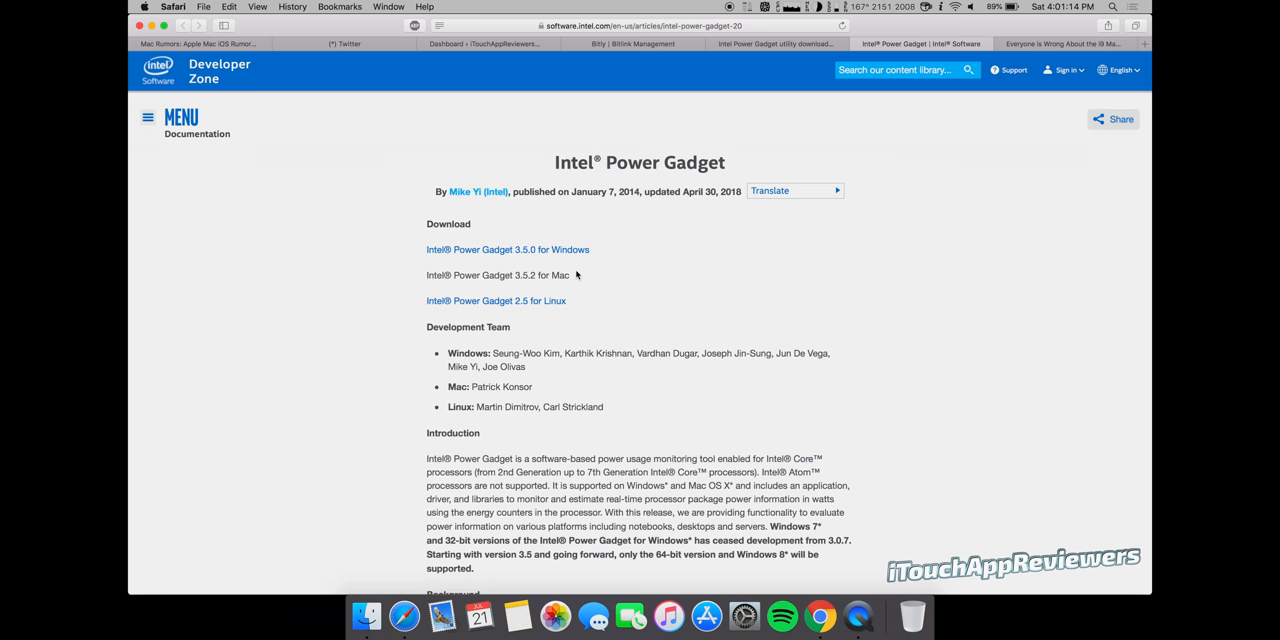